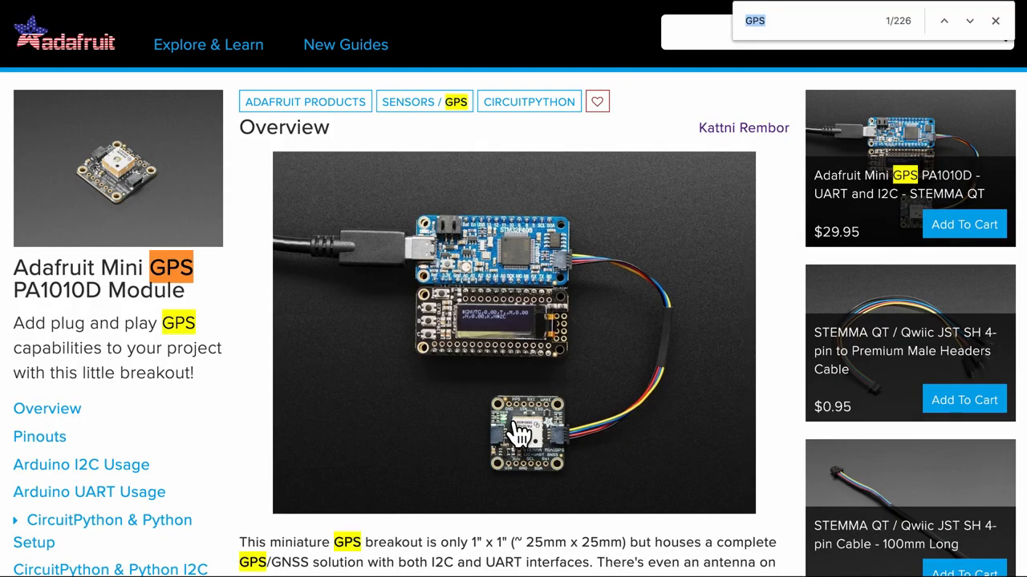
# - Search the guide page for 'PPS' to locate the PPS header pin on the schematic
pyautogui.write('PPS')
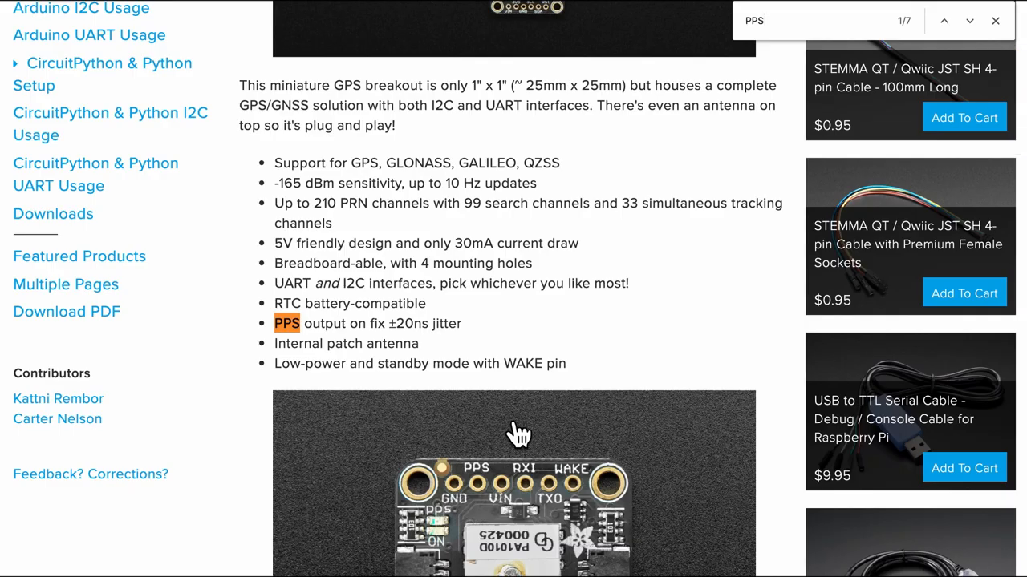
pyautogui.click(968, 21)
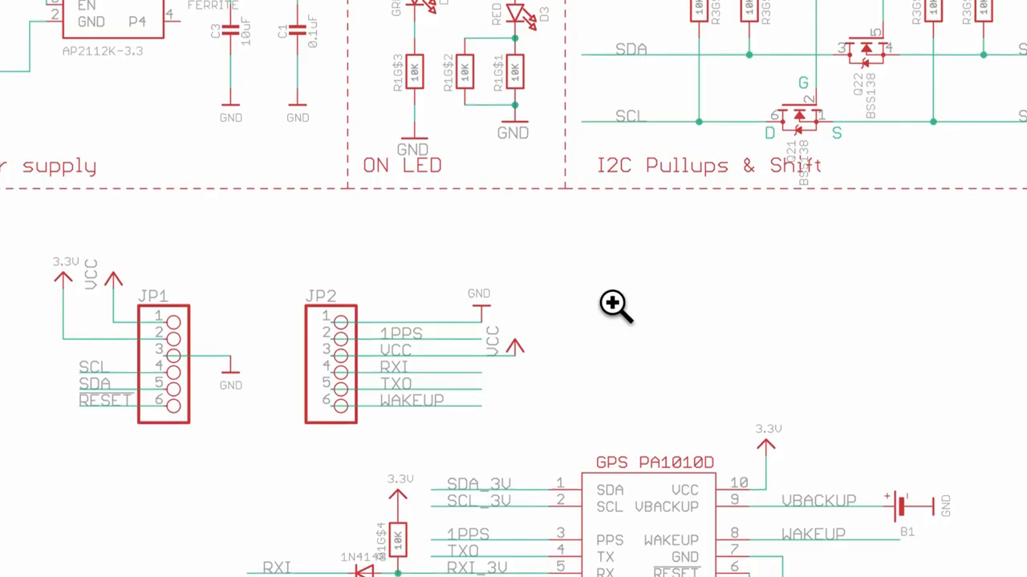
# - Scroll down the schematic to the ON LED section showing the 1PPS signal wired to an LED
pyautogui.scroll(-3)
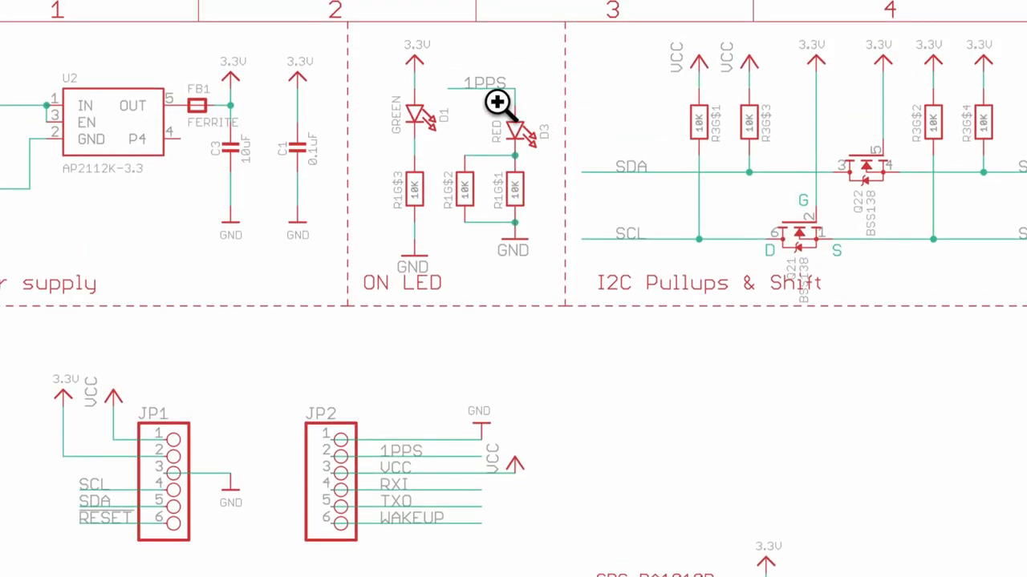
pyautogui.moveTo(563, 143)
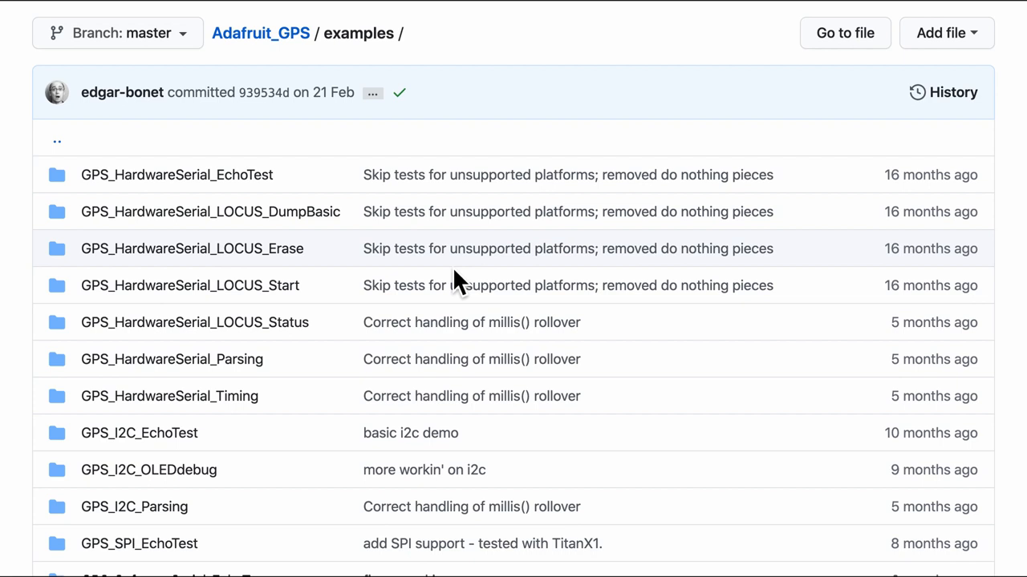
# - Locate and open the GPS_HardwareSerial_Parsing example in the Adafruit_GPS examples list
pyautogui.scroll(-3)
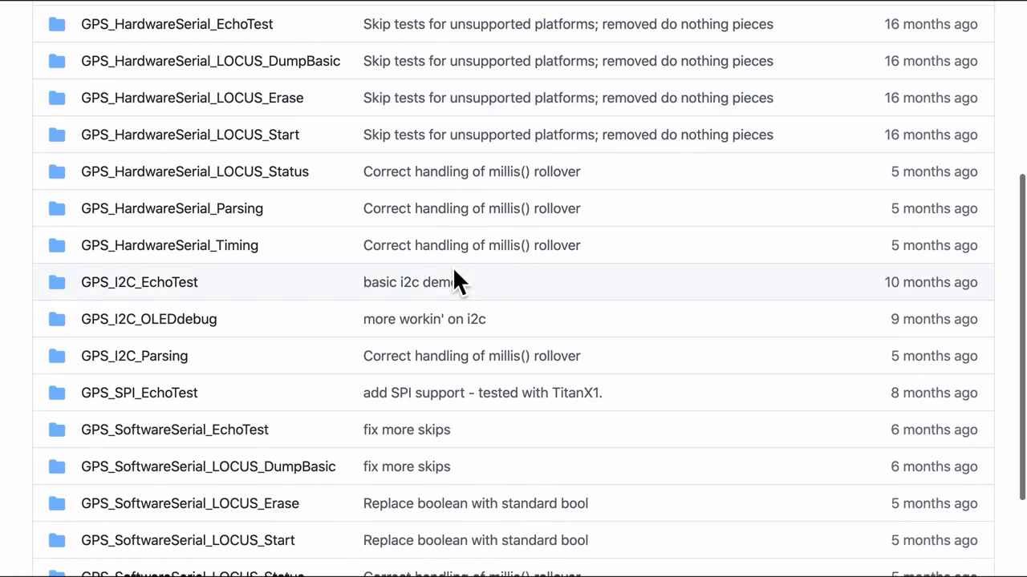
pyautogui.moveTo(83, 217)
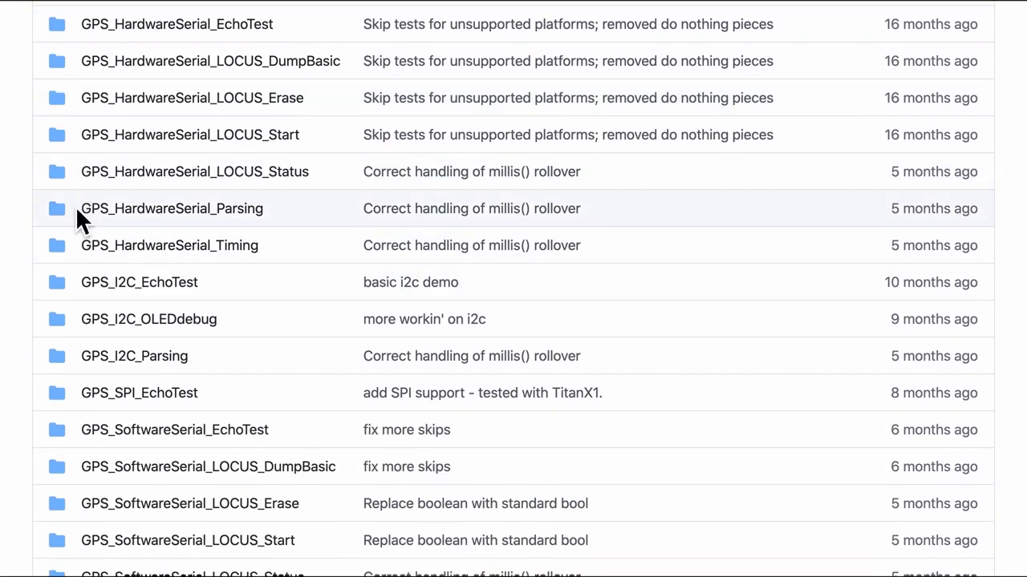
pyautogui.moveTo(286, 228)
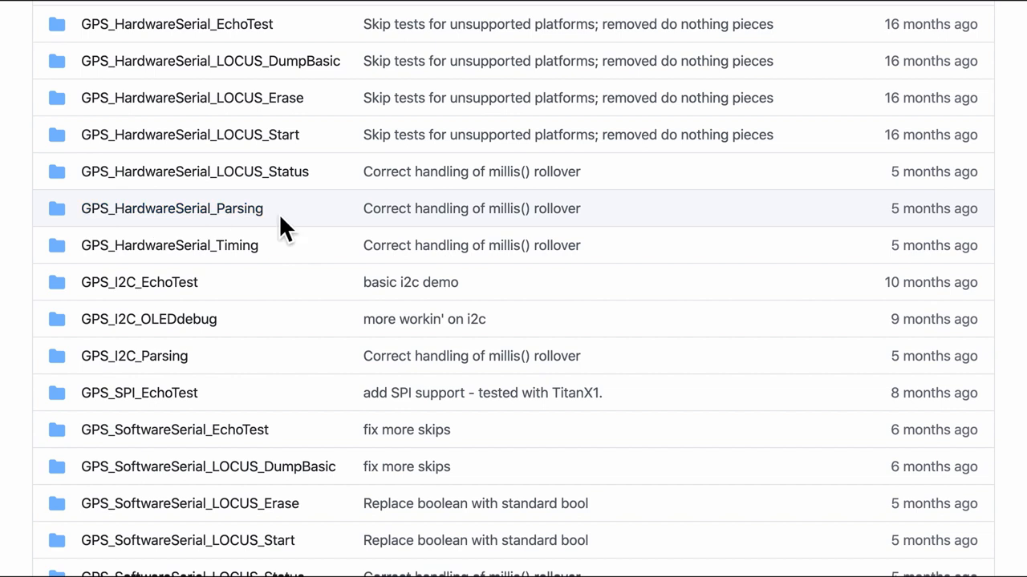
pyautogui.scroll(-3)
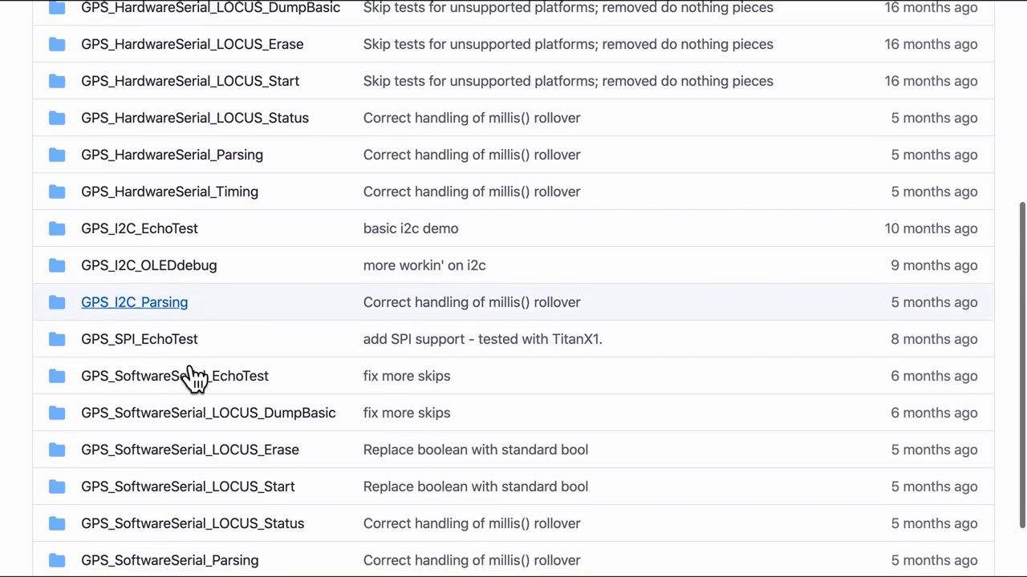
pyautogui.scroll(-3)
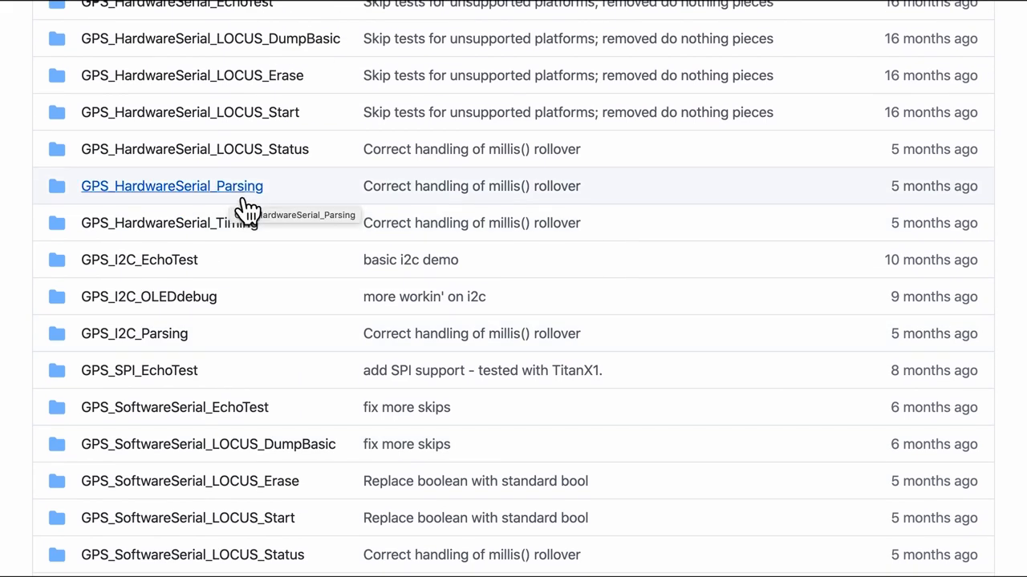
pyautogui.click(172, 186)
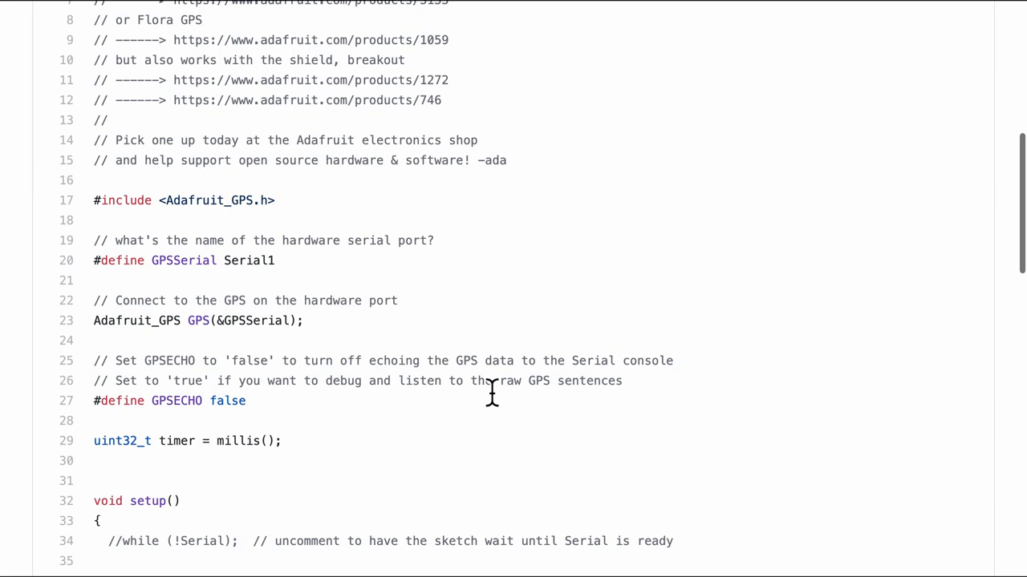
# - Read through the parsing sketch using Serial1, then run the build for the SerialUSB parsing sketch
pyautogui.scroll(-3)
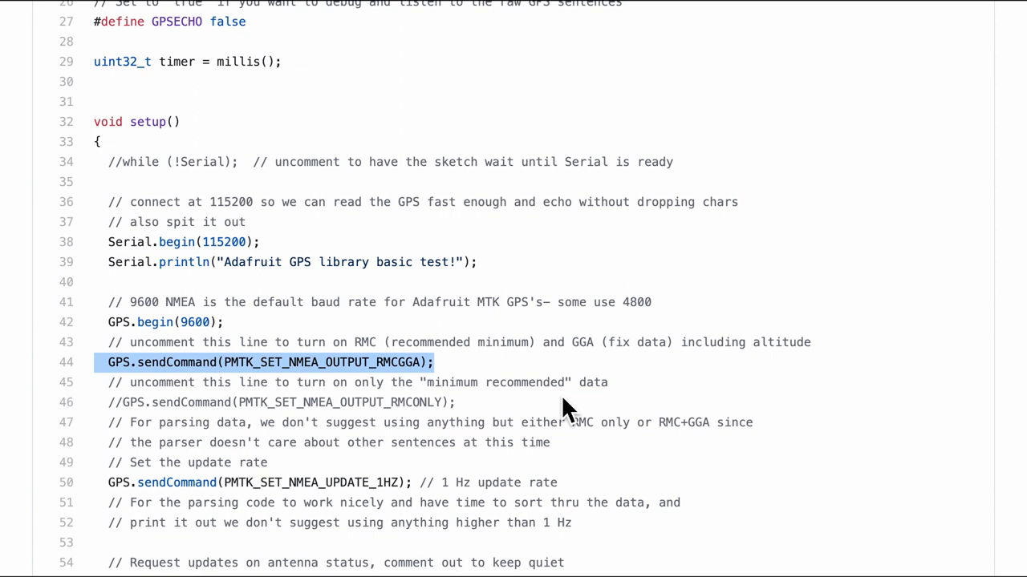
pyautogui.moveTo(420, 389)
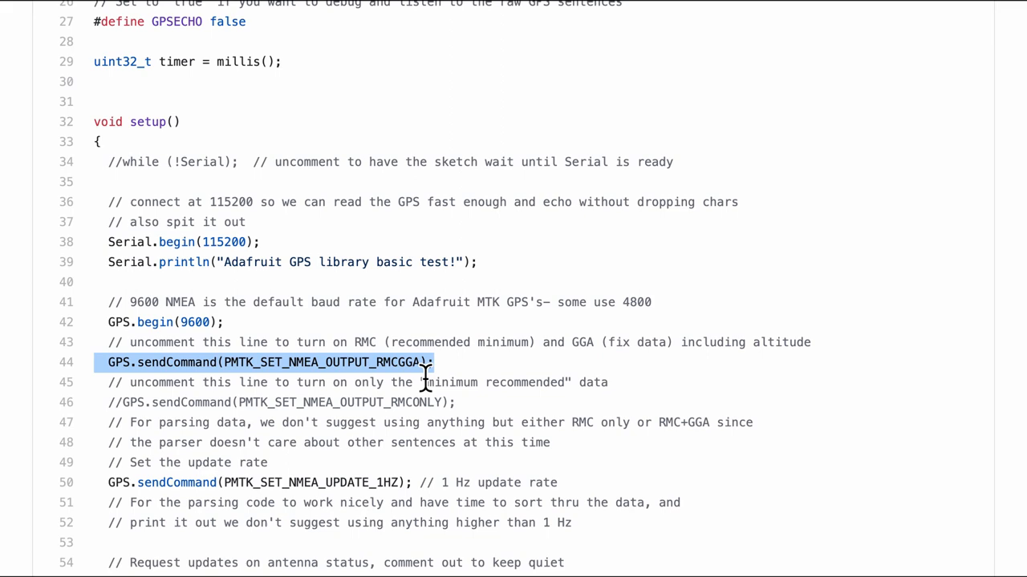
pyautogui.scroll(-3)
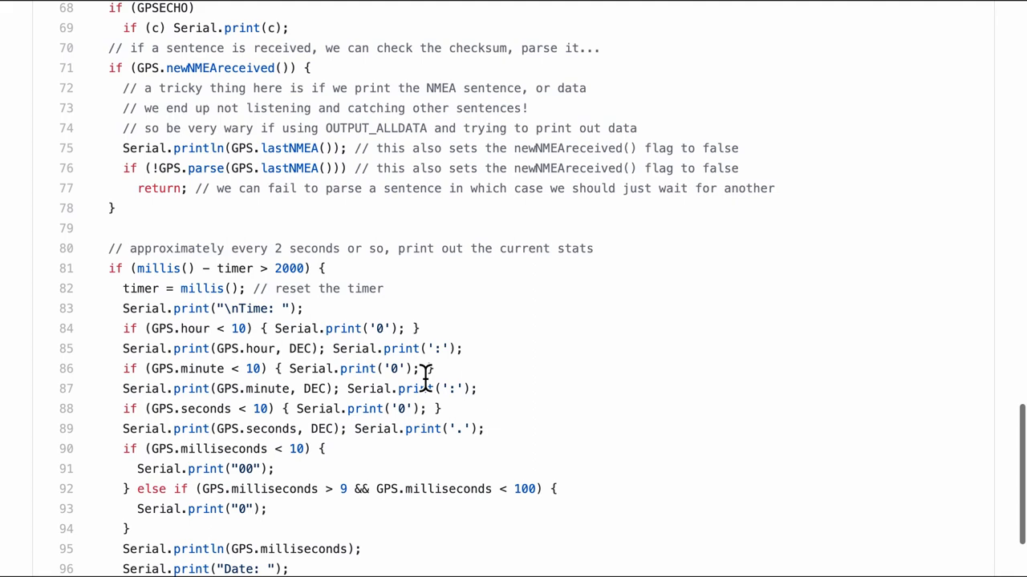
pyautogui.scroll(-3)
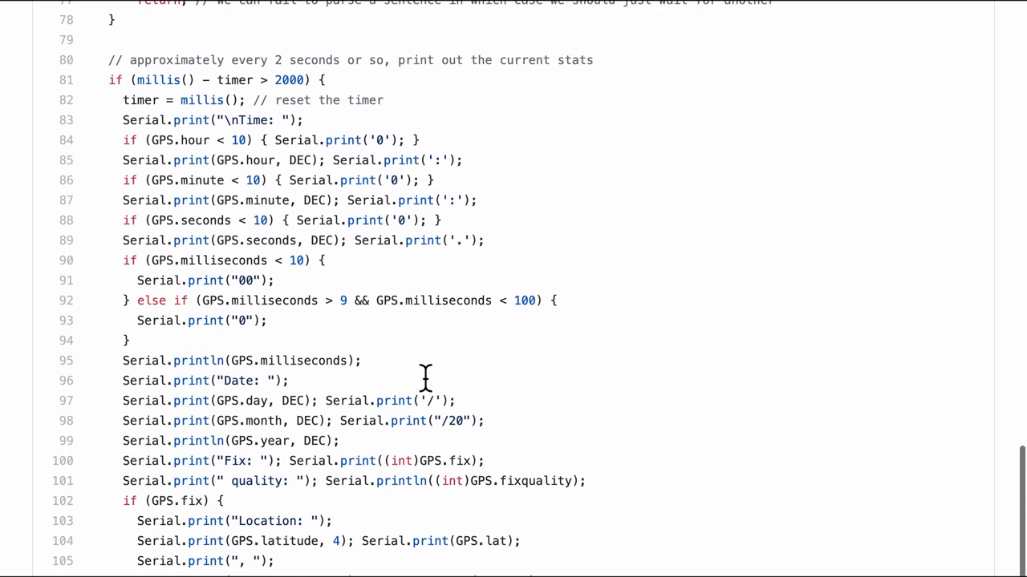
pyautogui.moveTo(471, 363)
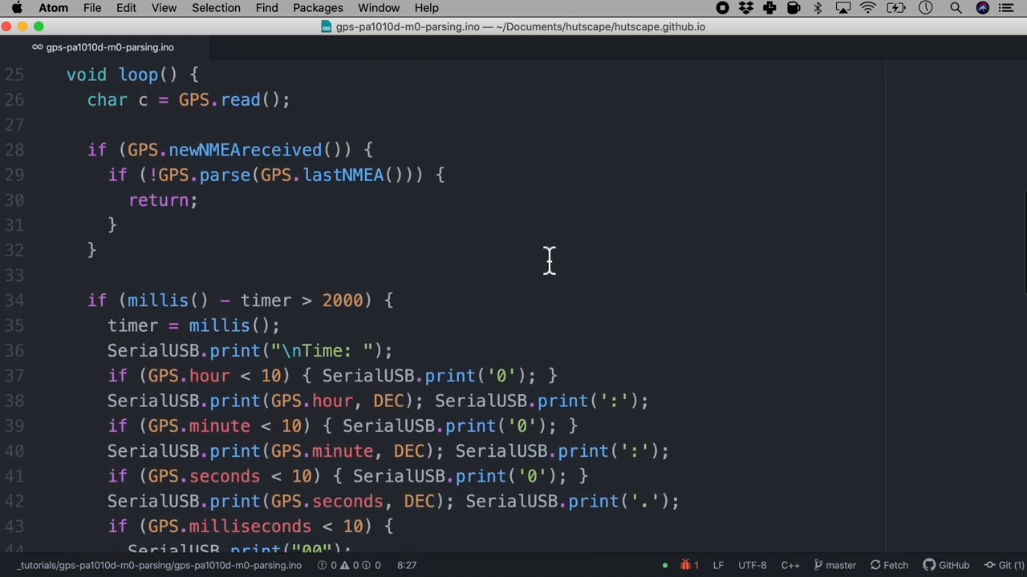
pyautogui.scroll(-3)
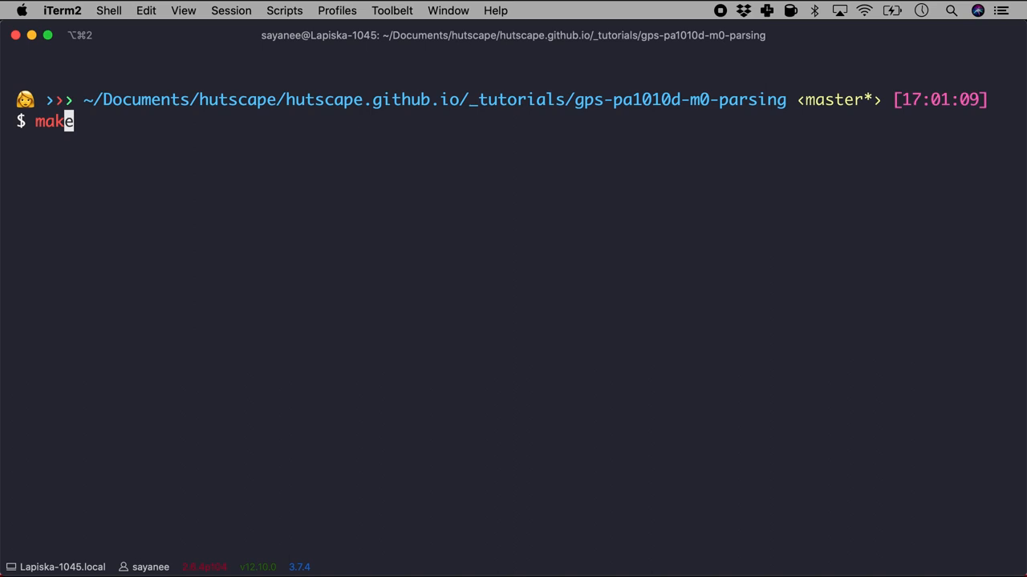
pyautogui.press('Return')
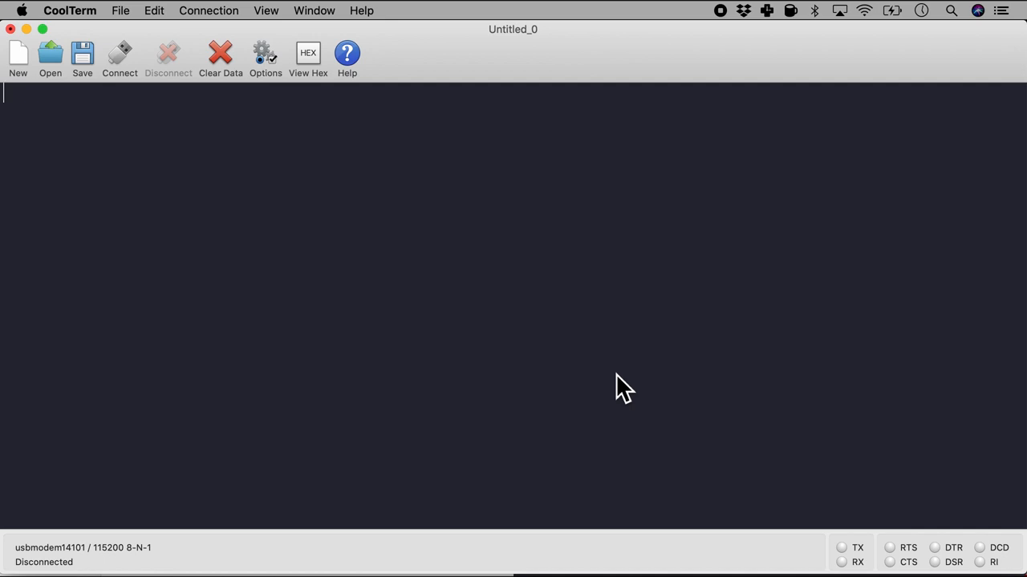
# - Connect CoolTerm to the board and follow the parsed output from no fix to Fix: 1 with location
pyautogui.click(119, 57)
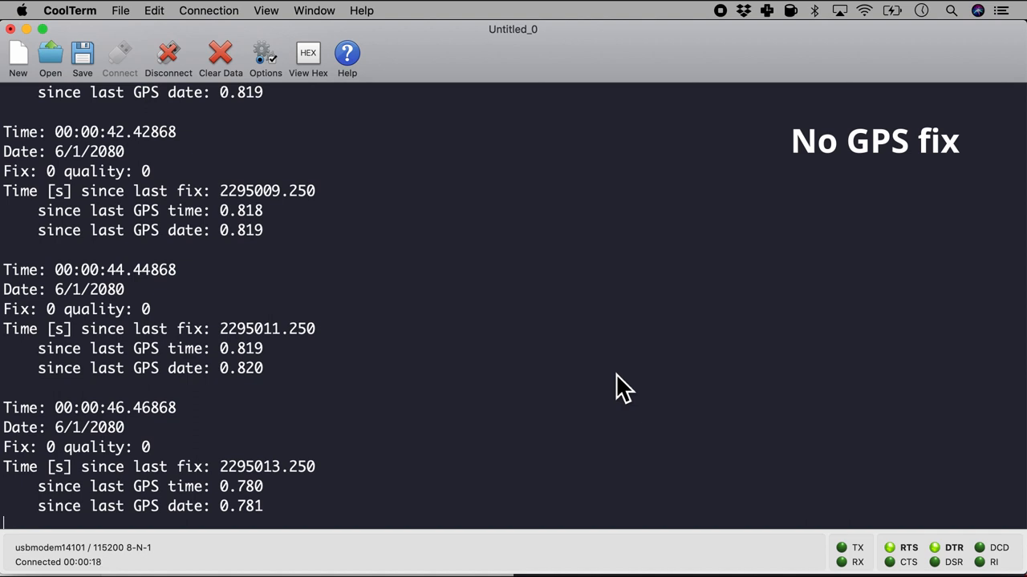
pyautogui.scroll(-3)
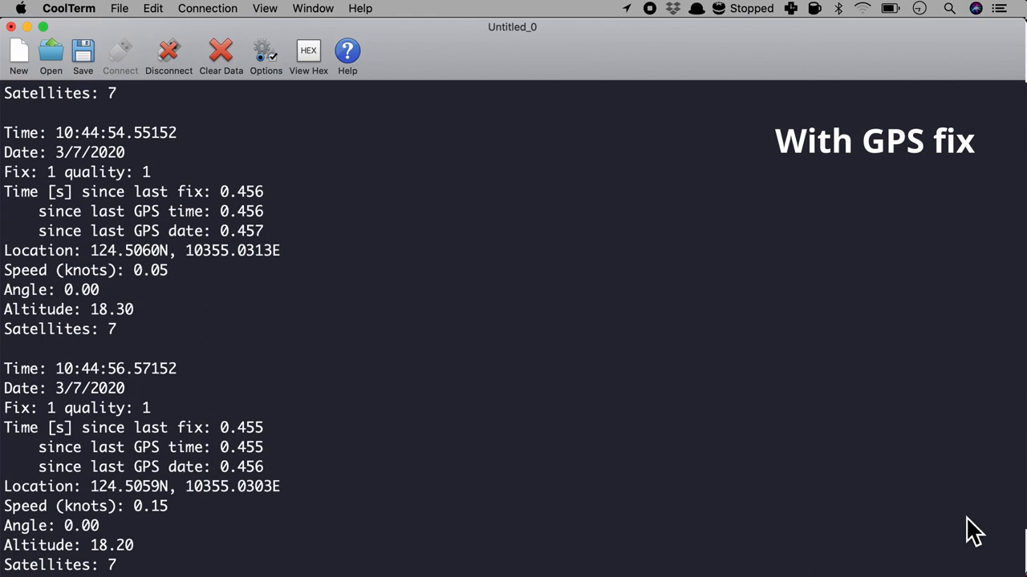
pyautogui.scroll(-3)
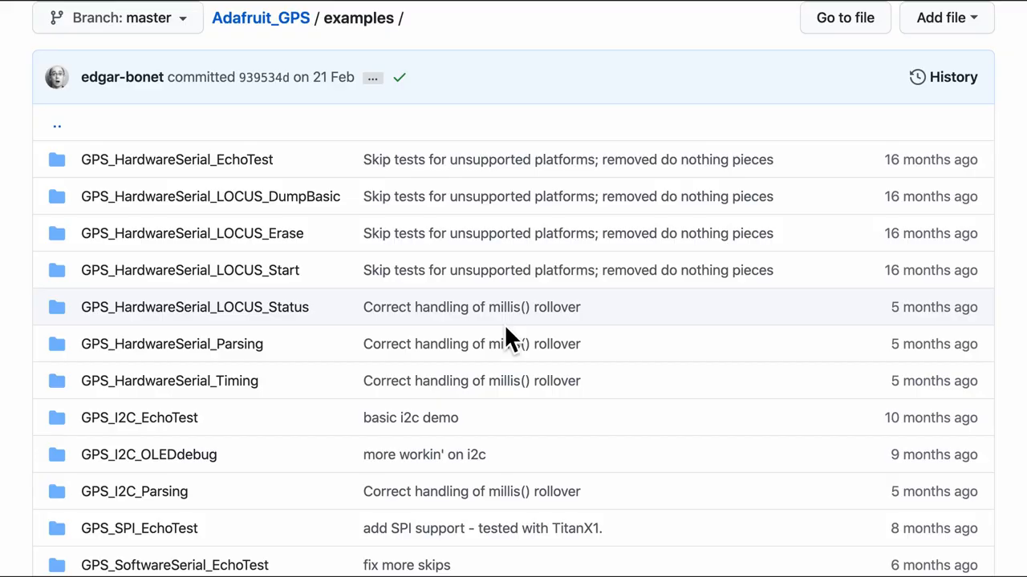
pyautogui.moveTo(253, 321)
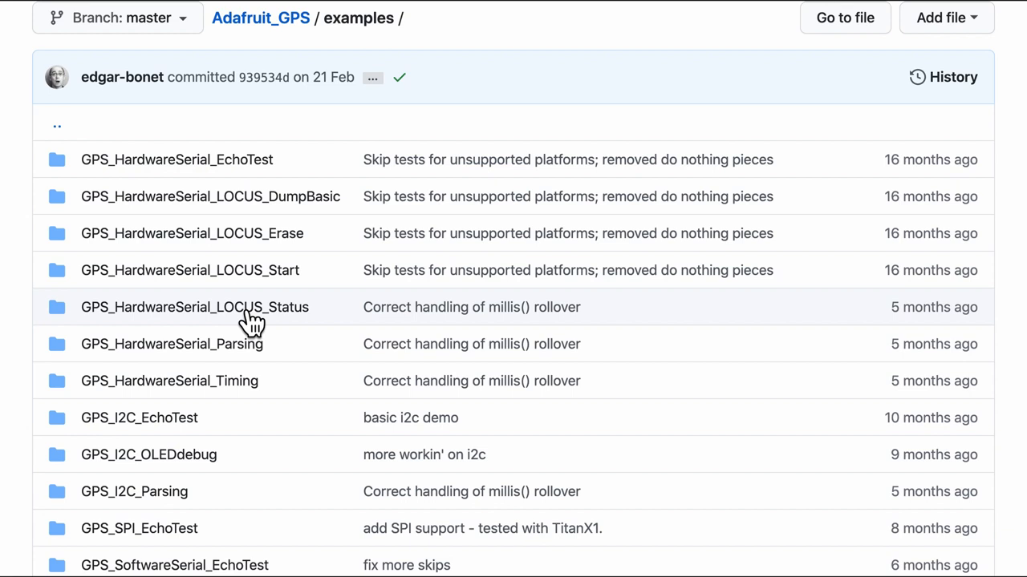
pyautogui.moveTo(320, 287)
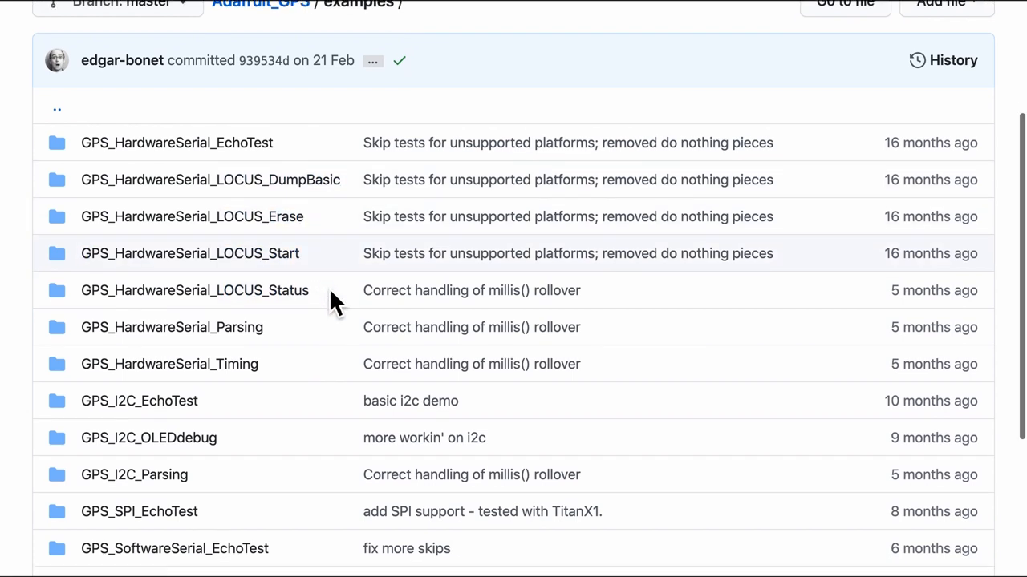
pyautogui.scroll(-3)
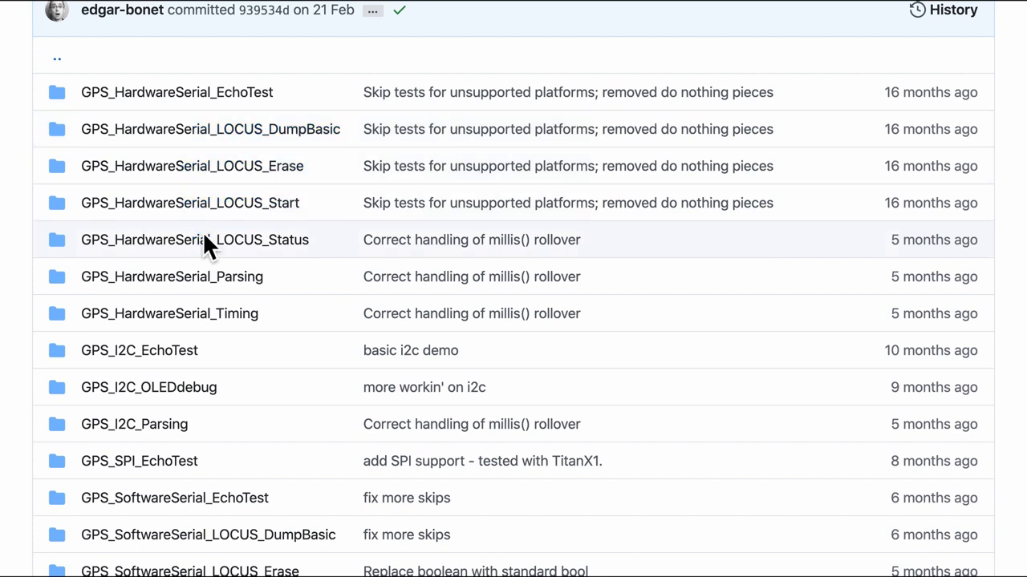
pyautogui.scroll(-3)
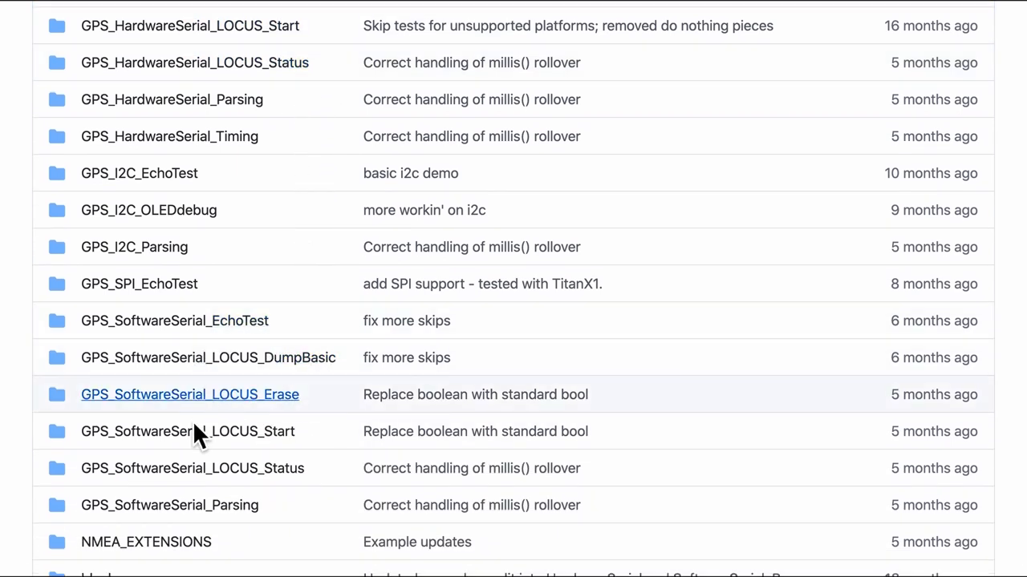
pyautogui.moveTo(269, 420)
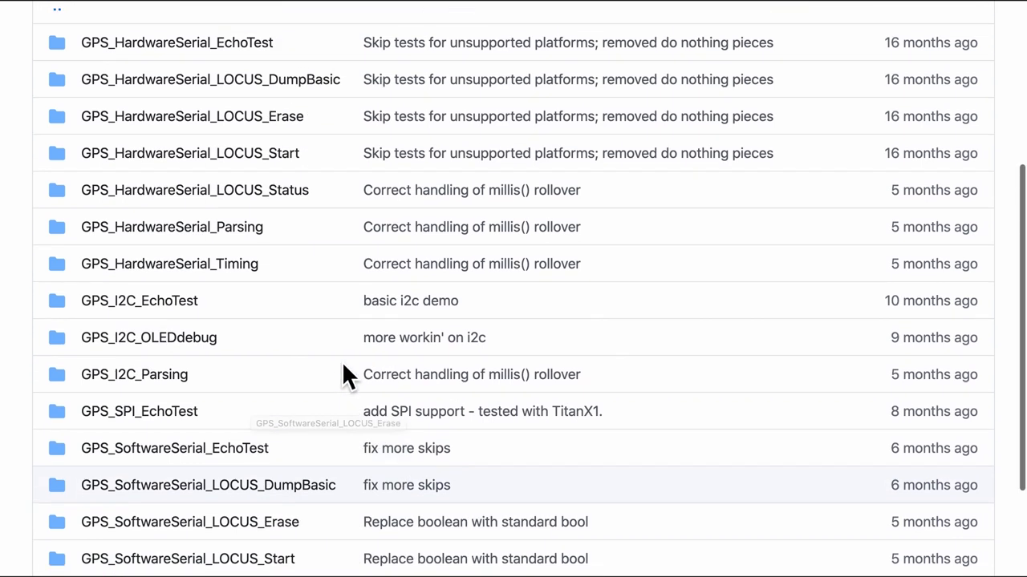
pyautogui.scroll(3)
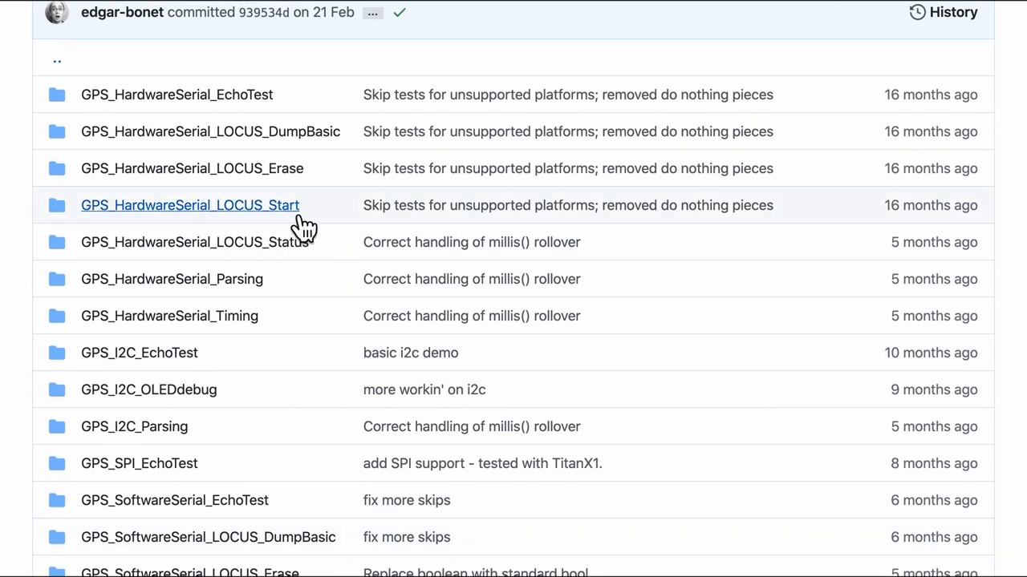
pyautogui.moveTo(427, 302)
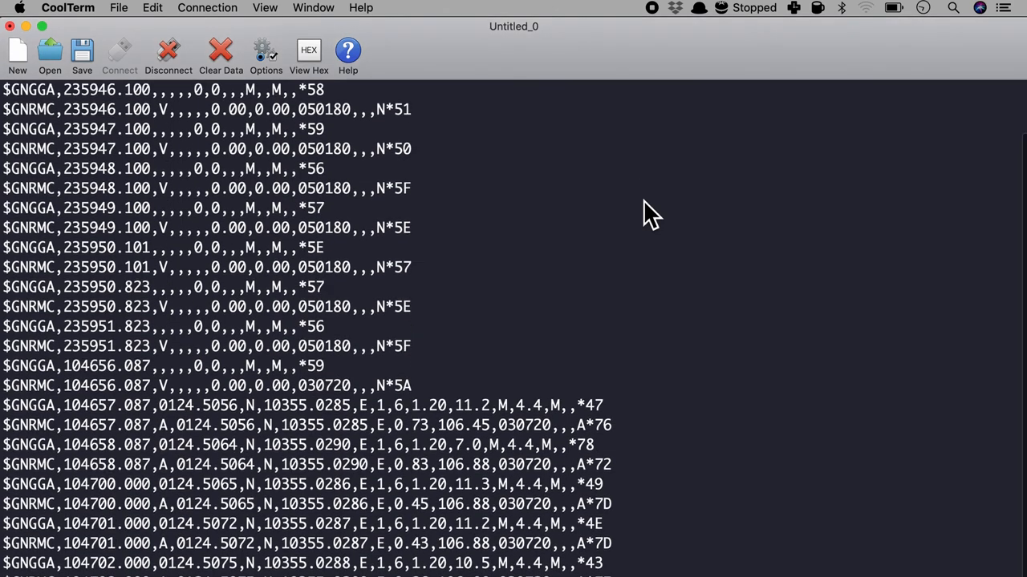
# - Scroll the raw $GNGGA/$GNRMC NMEA sentences streaming in CoolTerm
pyautogui.scroll(-3)
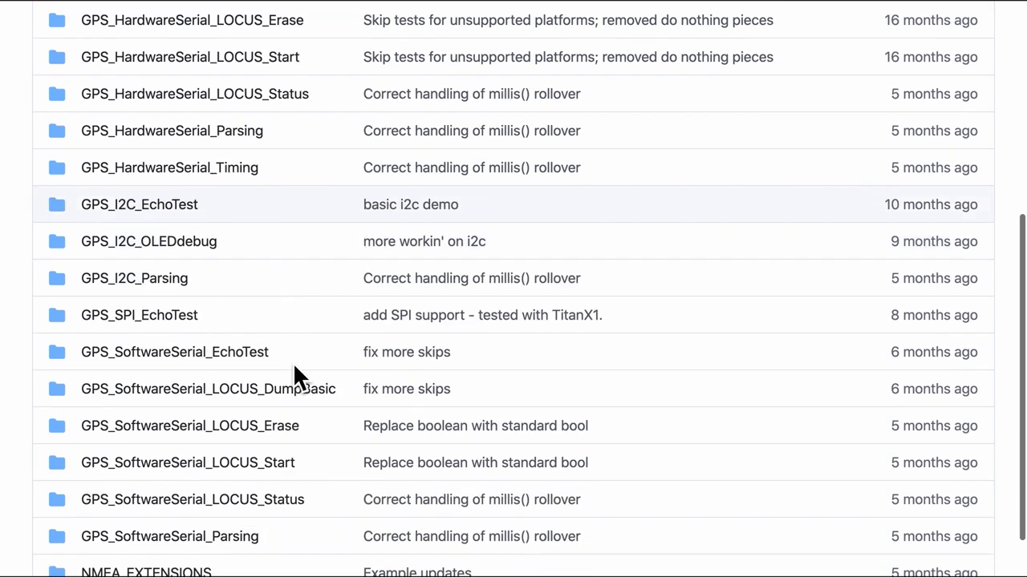
# - Open GPS_SoftwareSerial_EchoTest.ino and review its SoftwareSerial pins and NMEA update defines
pyautogui.scroll(-3)
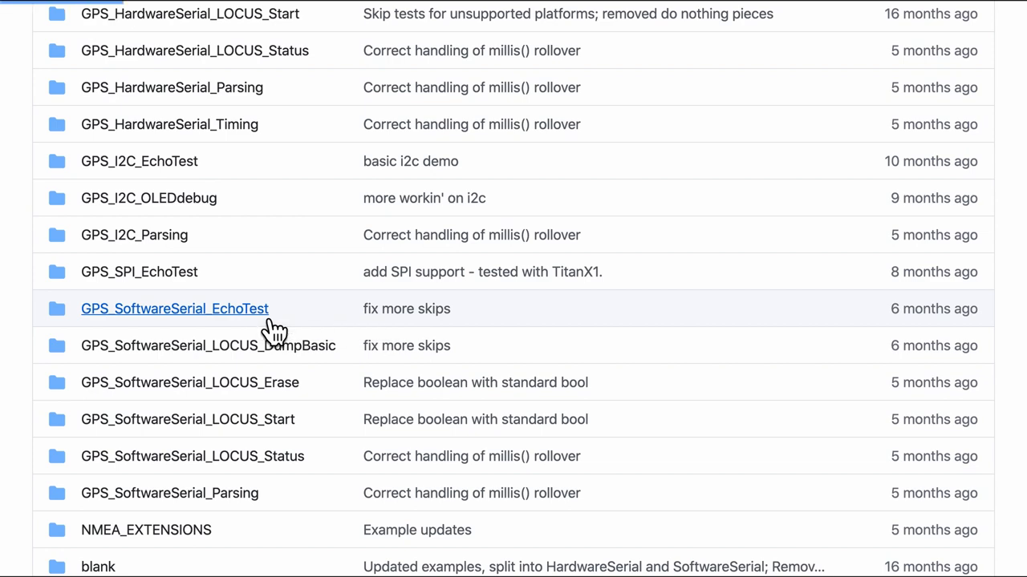
pyautogui.click(173, 308)
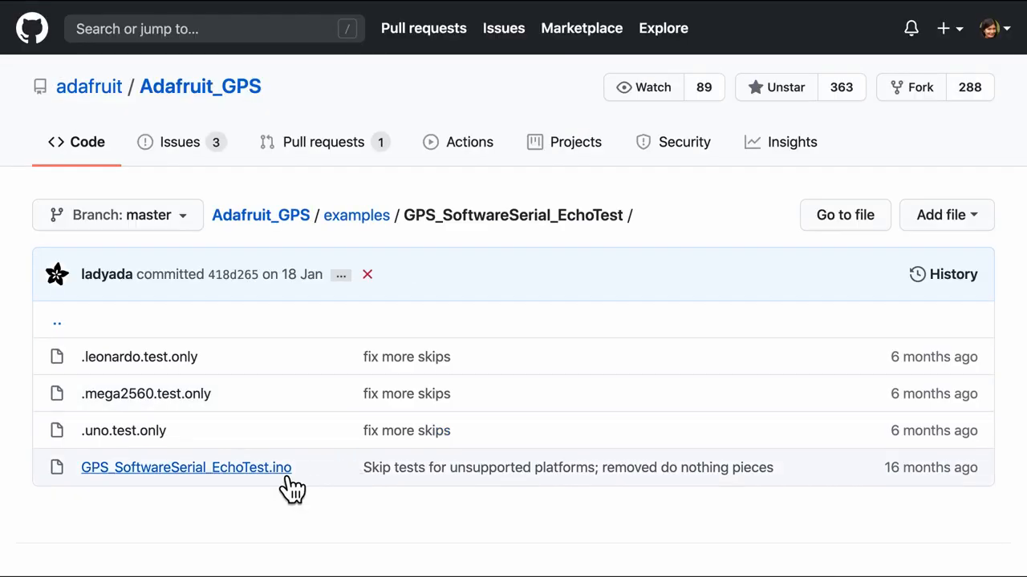
pyautogui.click(186, 468)
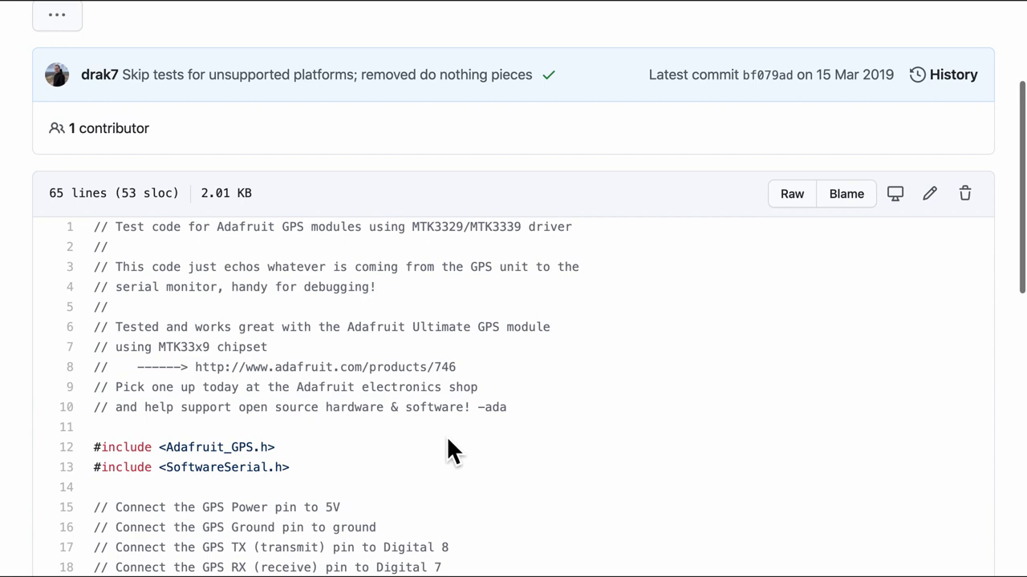
pyautogui.scroll(-3)
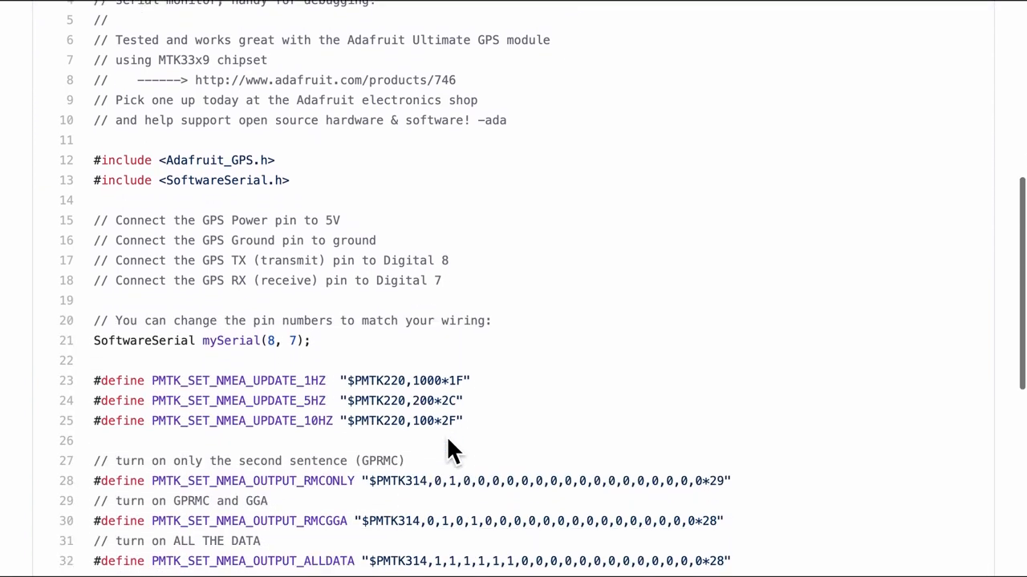